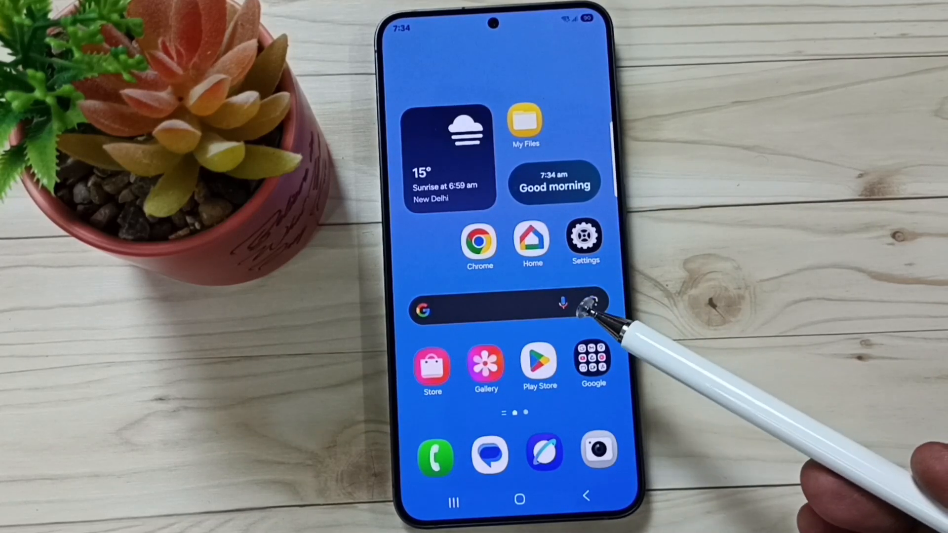
{"action": "mouse_move", "coordinate": [590, 302]}
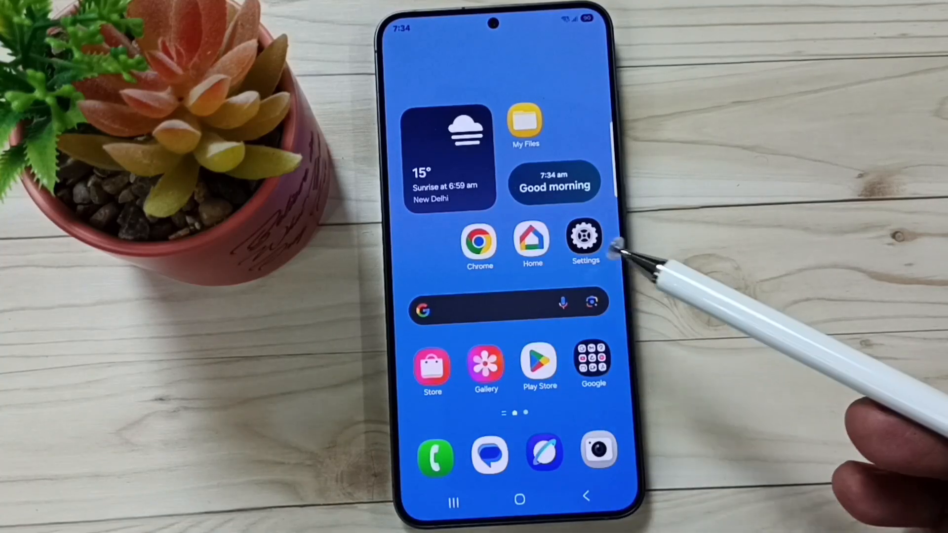
{"action": "mouse_move", "coordinate": [629, 333]}
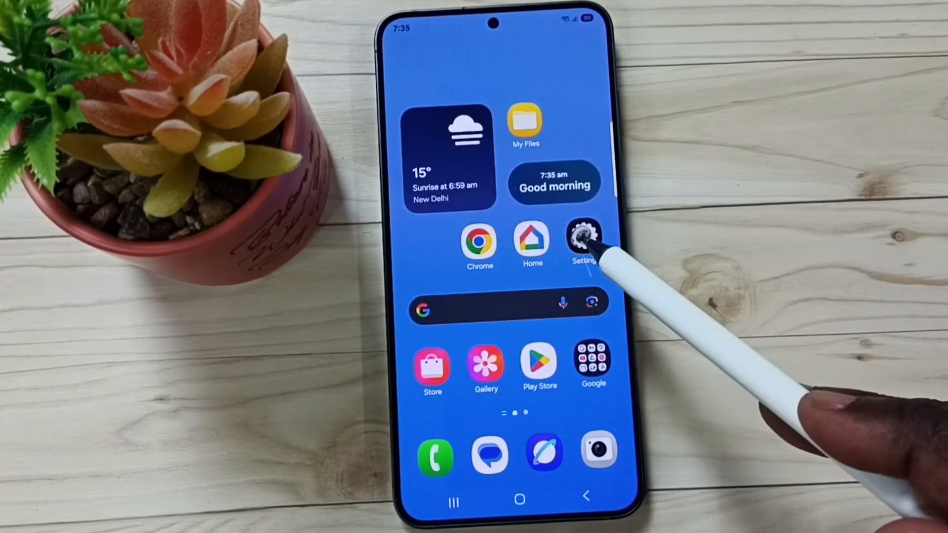
Step: Go from the home screen into Settings and its Connections page
{"action": "left_click", "coordinate": [583, 238]}
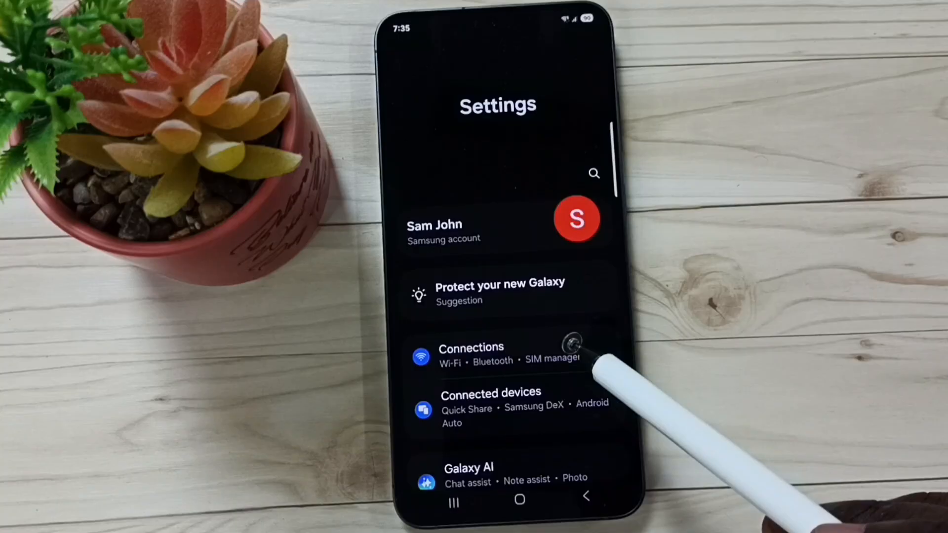
{"action": "left_click", "coordinate": [471, 354]}
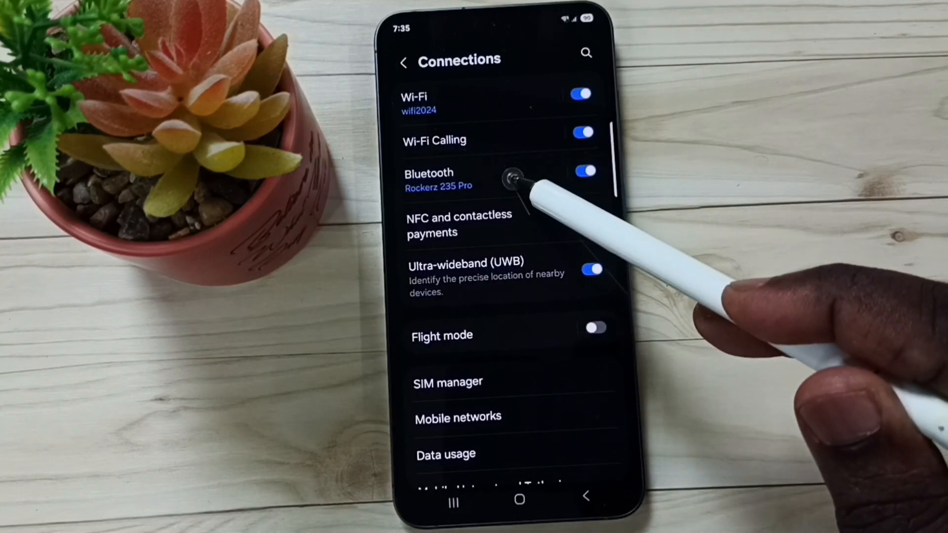
Step: Show the Bluetooth page listing paired devices including Rockerz 235 Pro
{"action": "left_click", "coordinate": [428, 178]}
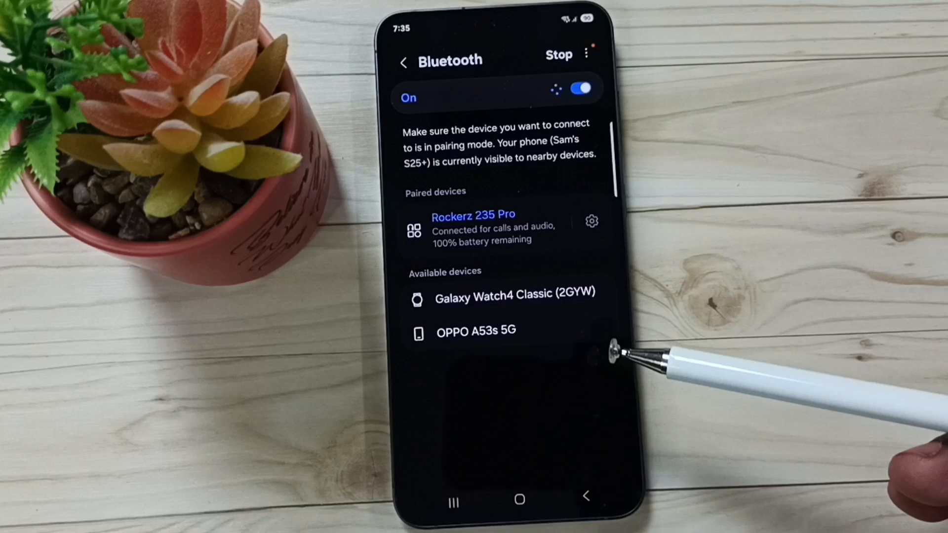
{"action": "mouse_move", "coordinate": [604, 338]}
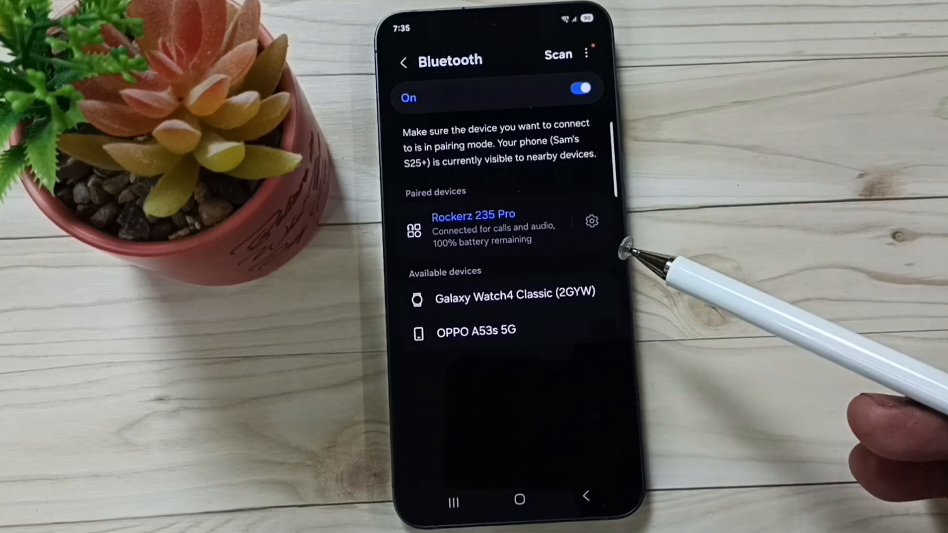
{"action": "mouse_move", "coordinate": [694, 120]}
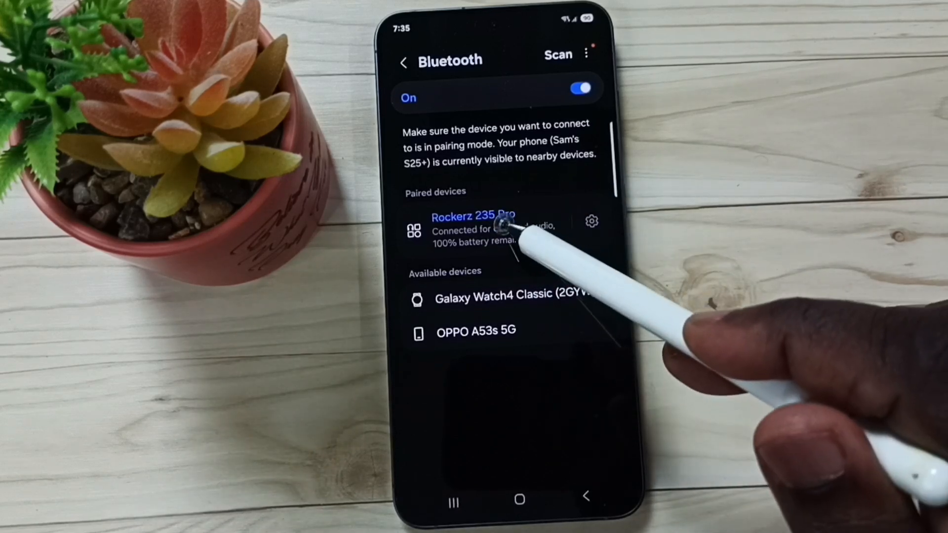
Step: Disconnect the Rockerz 235 Pro headset so audio returns to the phone
{"action": "left_click", "coordinate": [473, 216]}
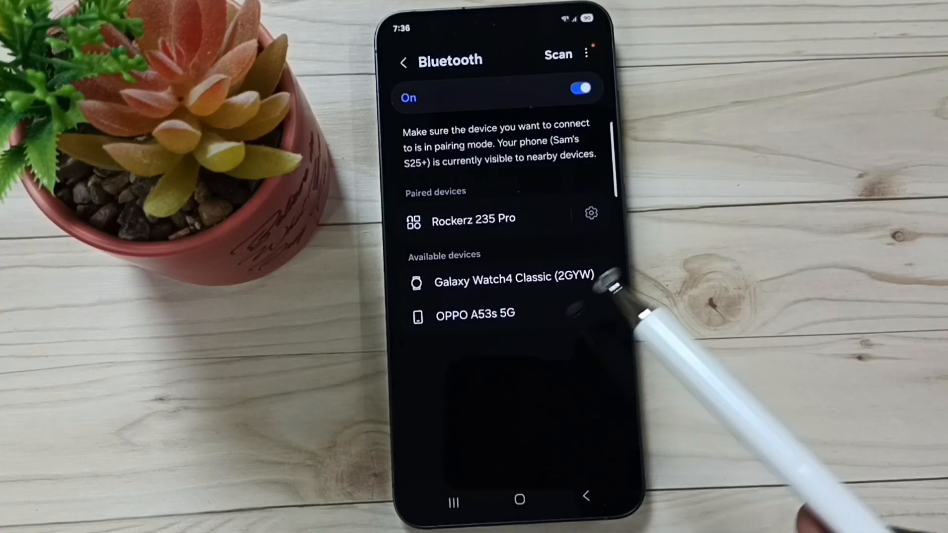
{"action": "mouse_move", "coordinate": [598, 308]}
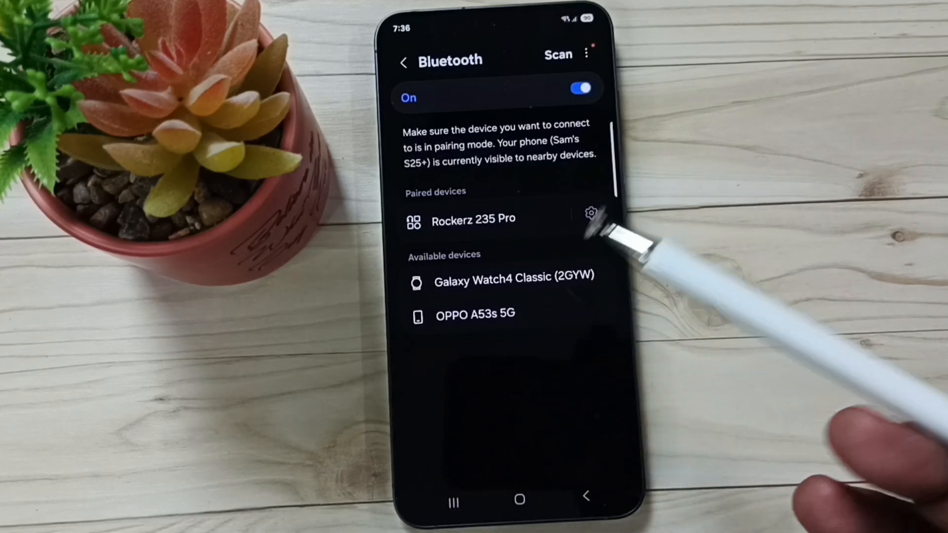
{"action": "mouse_move", "coordinate": [562, 327]}
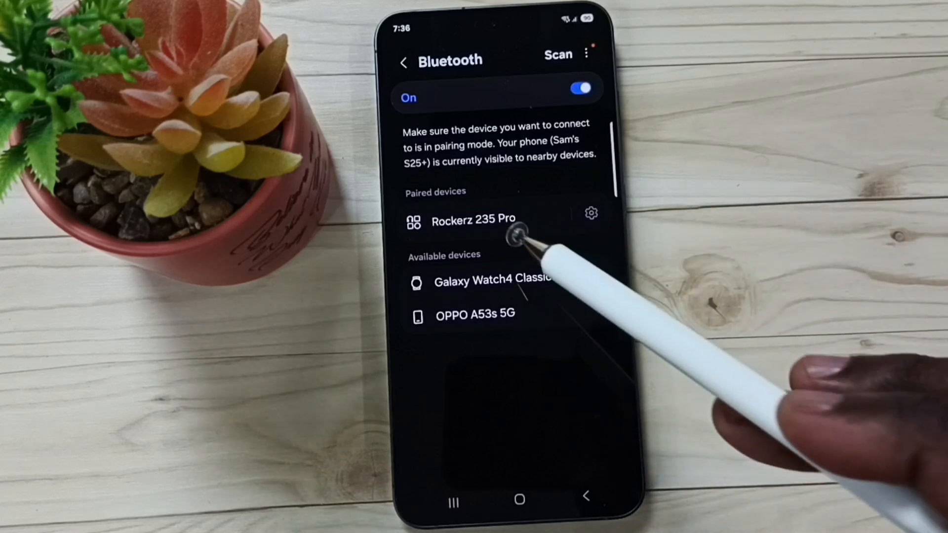
{"action": "left_click", "coordinate": [473, 220]}
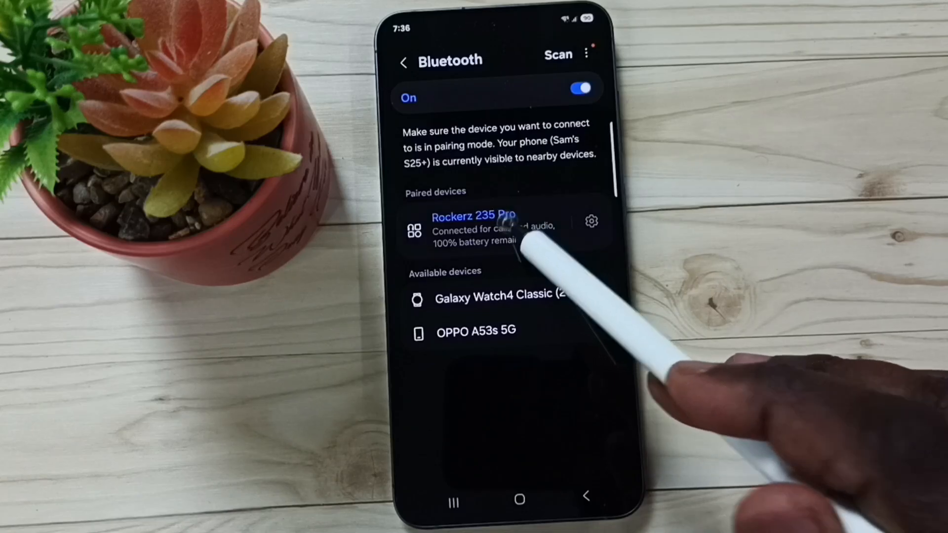
{"action": "left_click", "coordinate": [473, 230]}
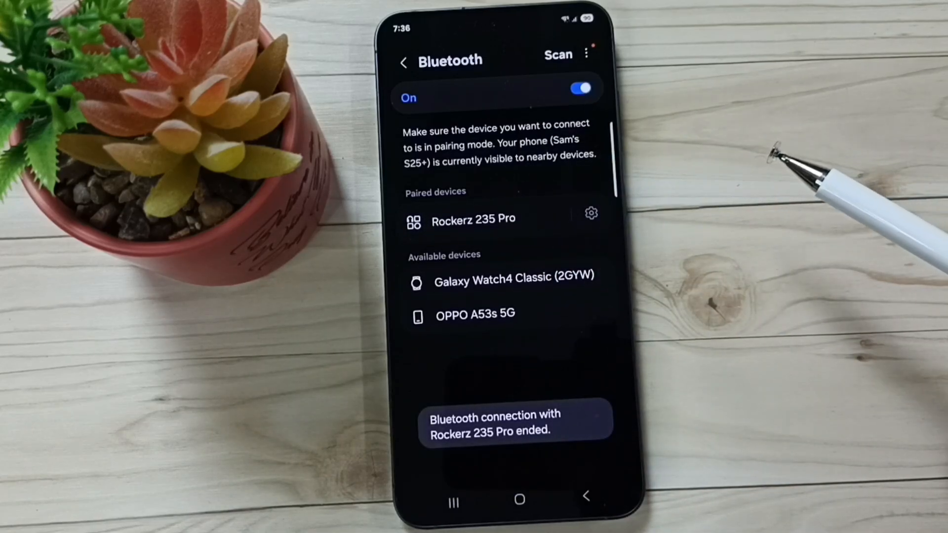